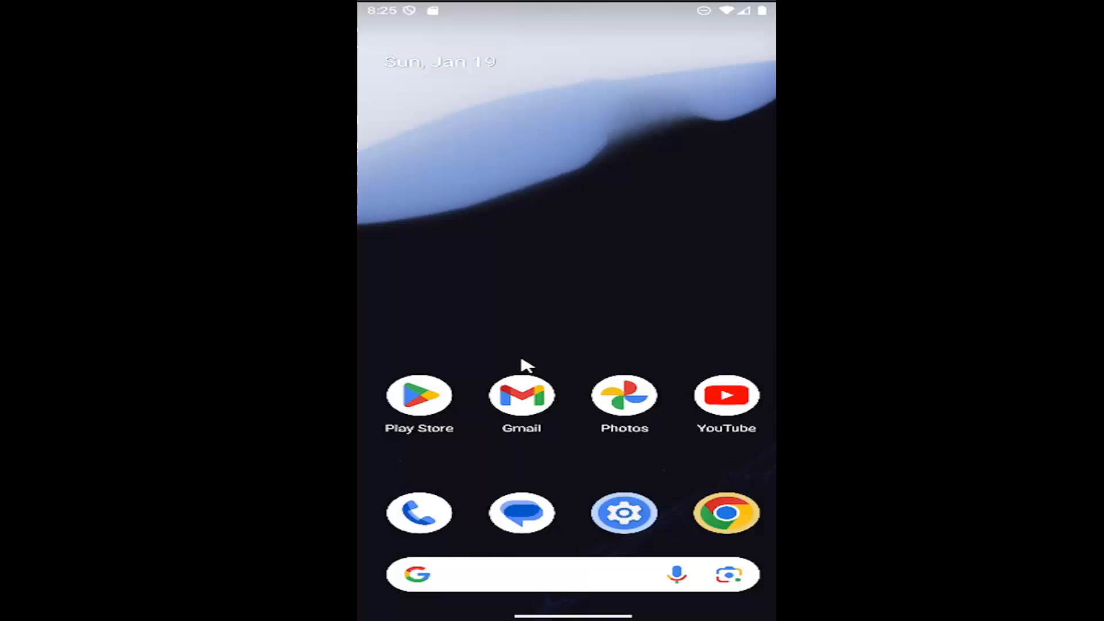
mouse_move(570, 466)
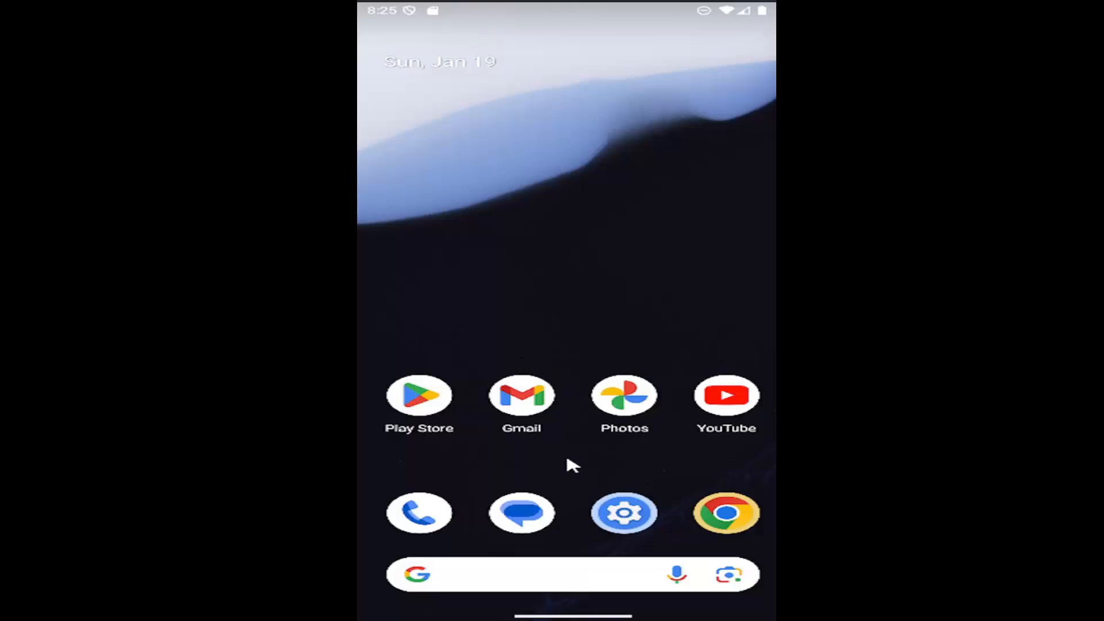
Step: Bring up the app drawer listing all installed apps, including Settings
scroll(up, 3)
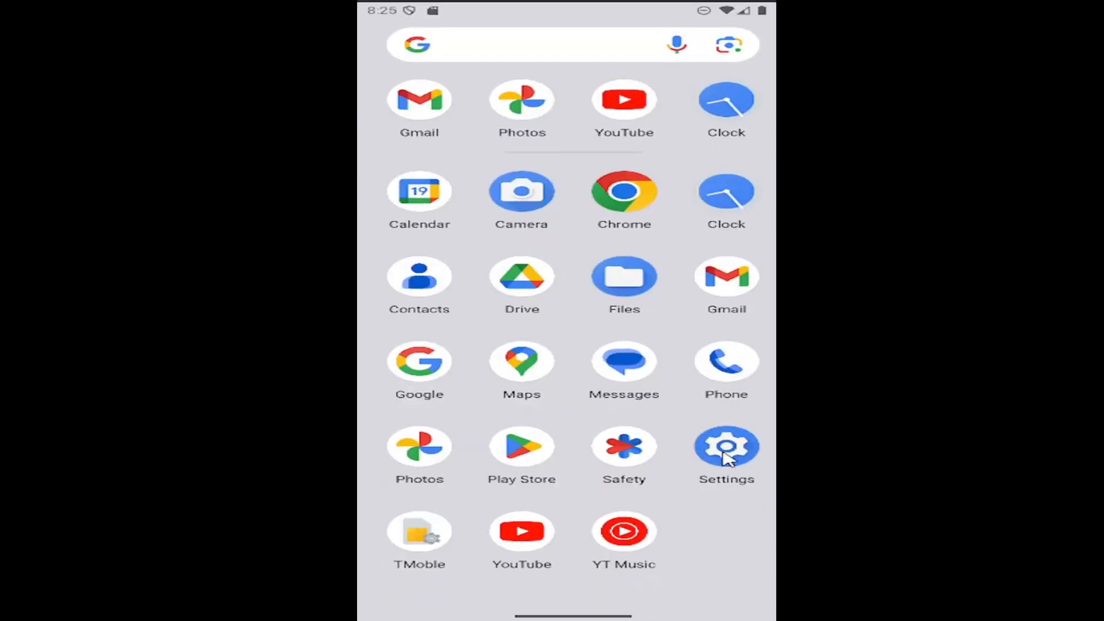
Step: Go into Settings and reach the Display & touch page
click(725, 446)
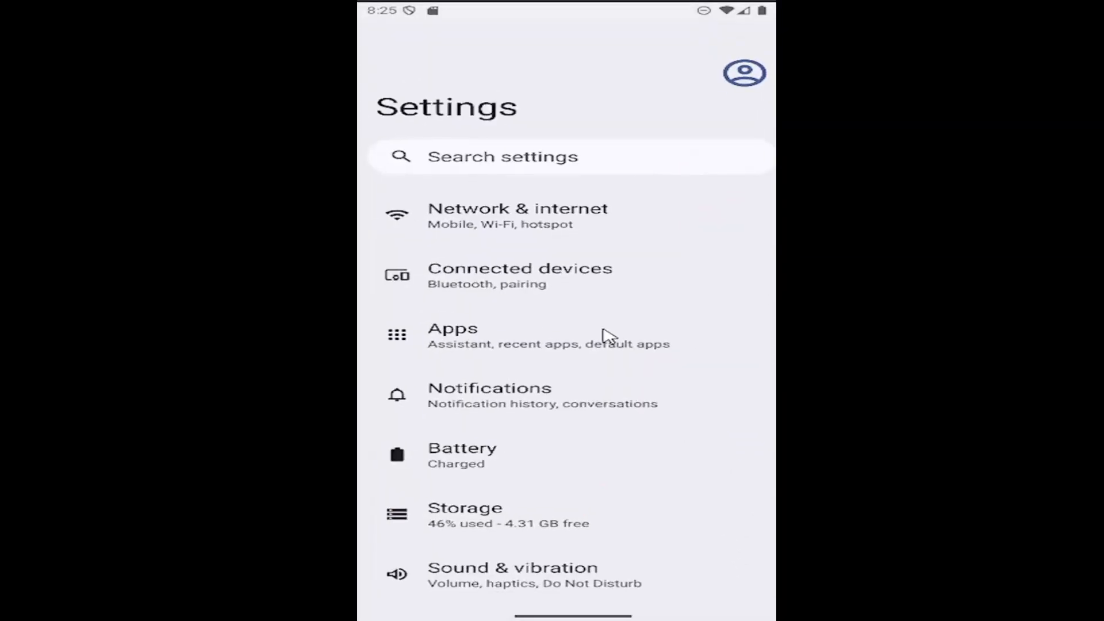
scroll(up, 3)
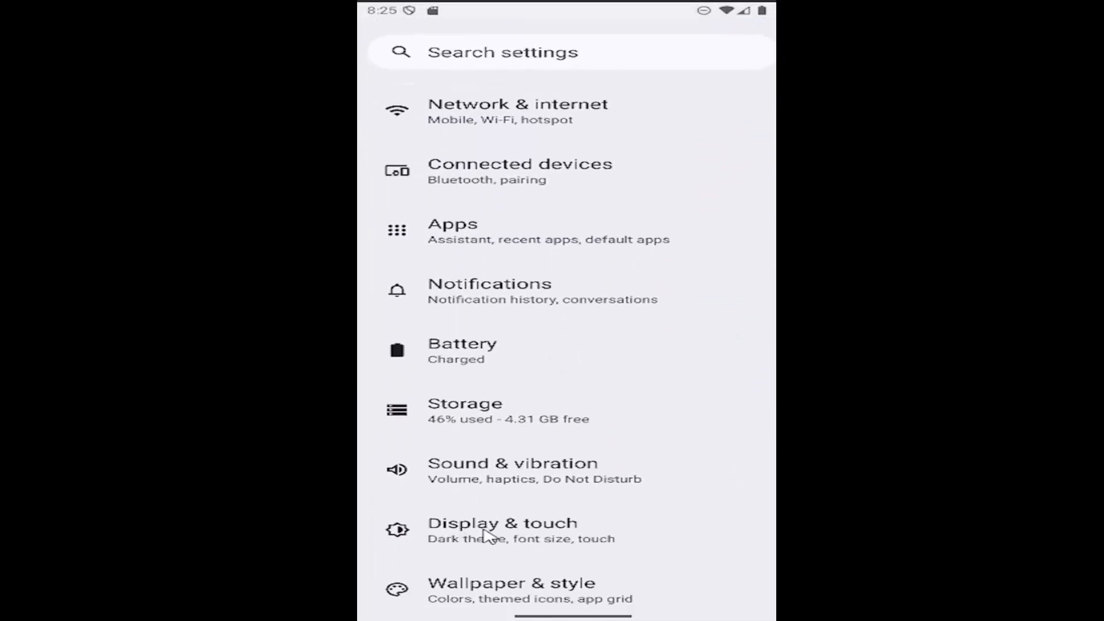
click(503, 529)
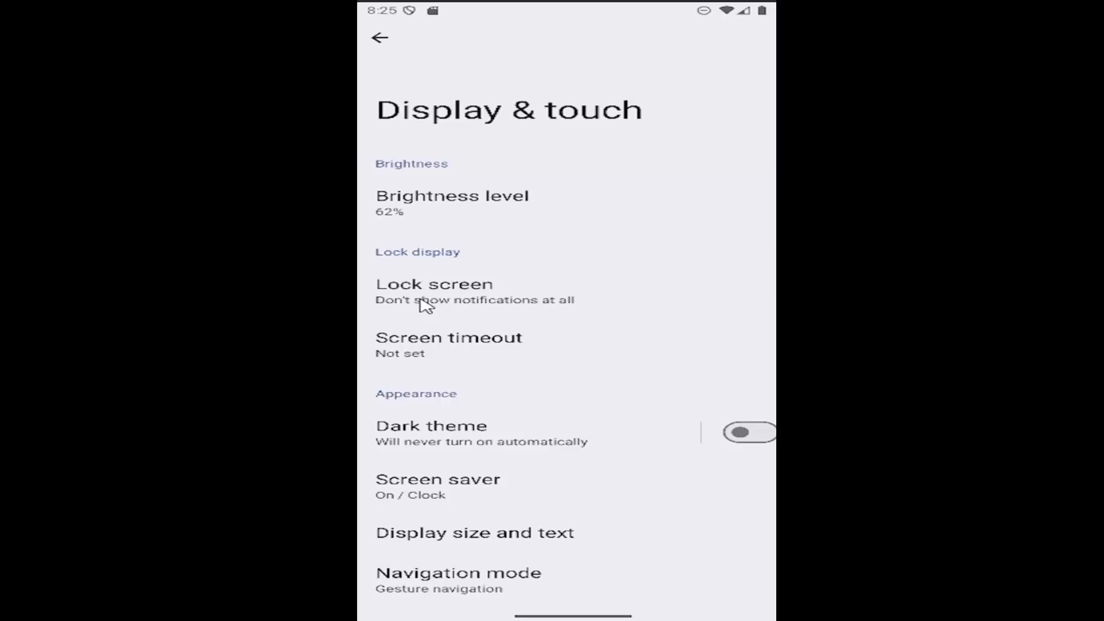
mouse_move(398, 253)
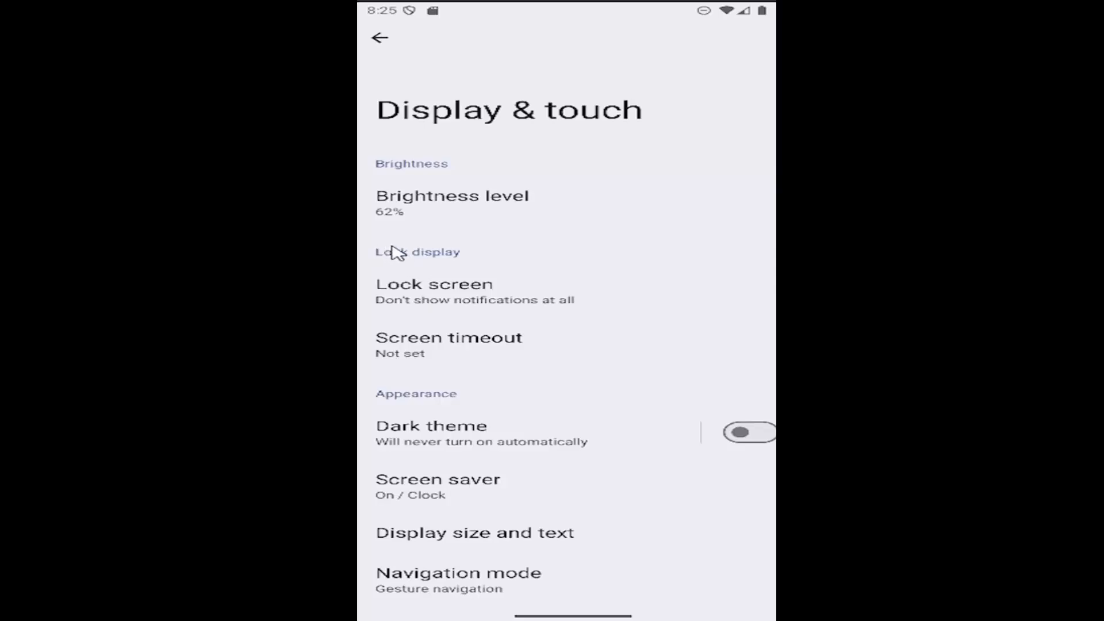
mouse_move(441, 353)
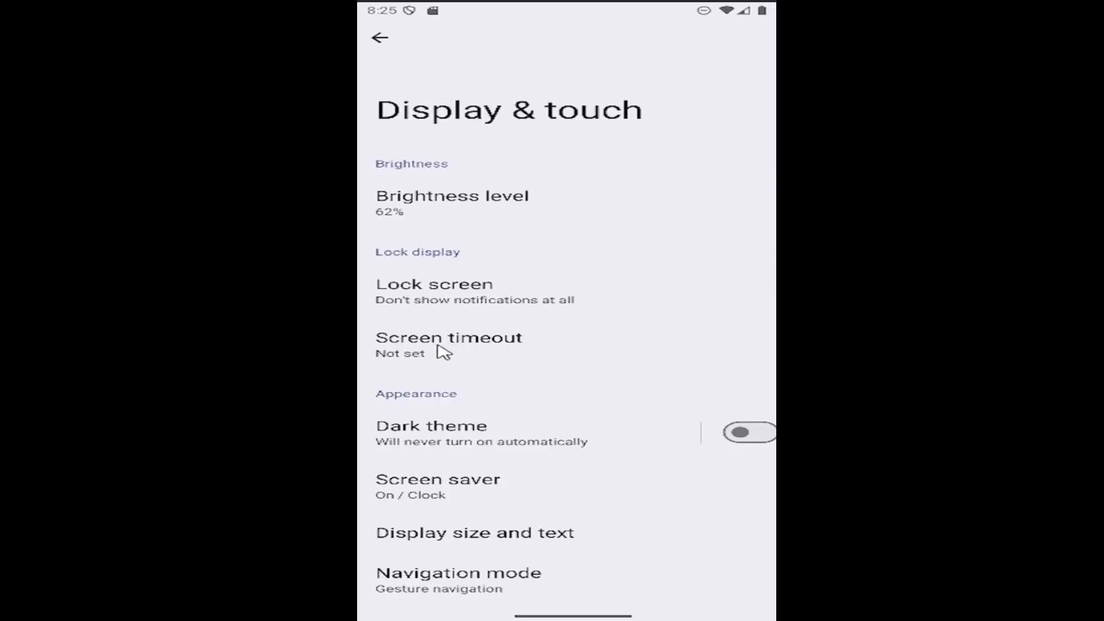
Step: Choose a 10-minute screen timeout, confirm it on Display & touch, and return to the choices
click(449, 337)
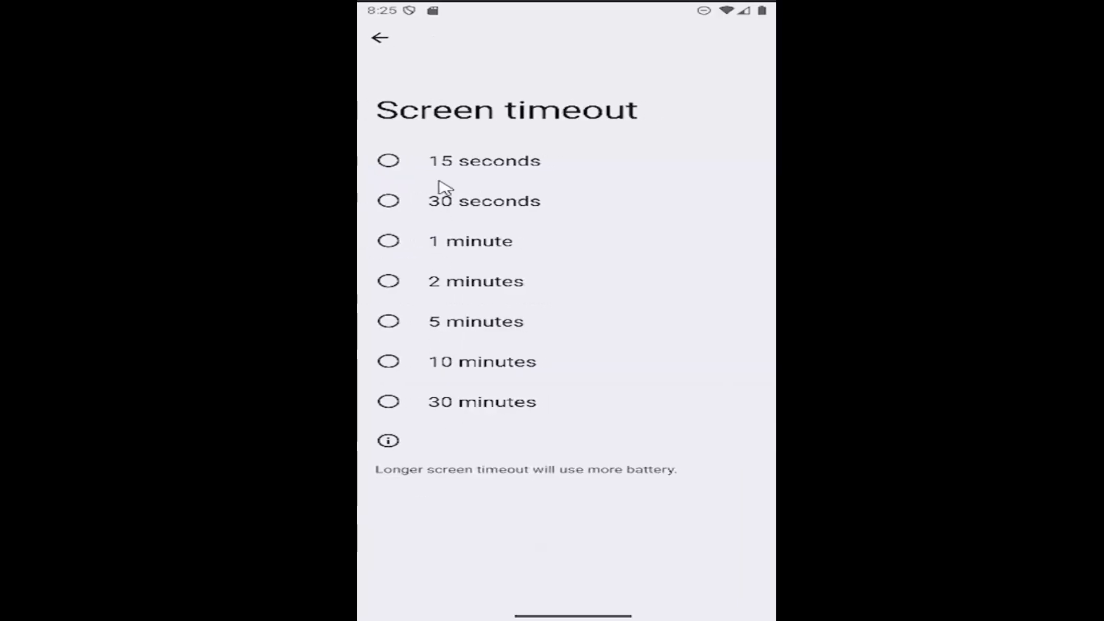
mouse_move(434, 180)
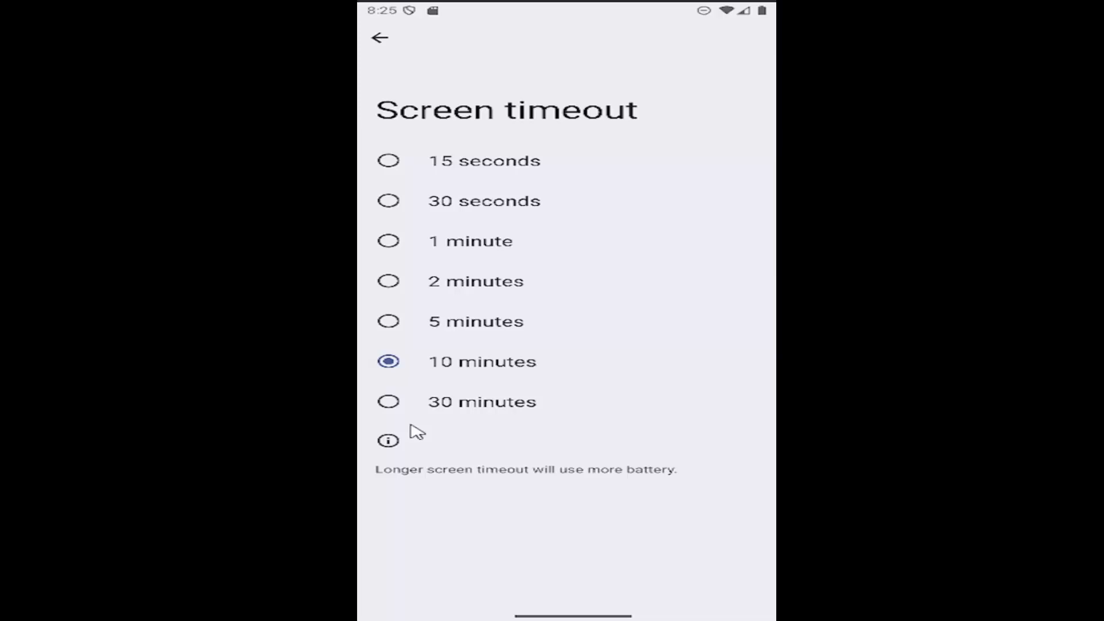
mouse_move(404, 449)
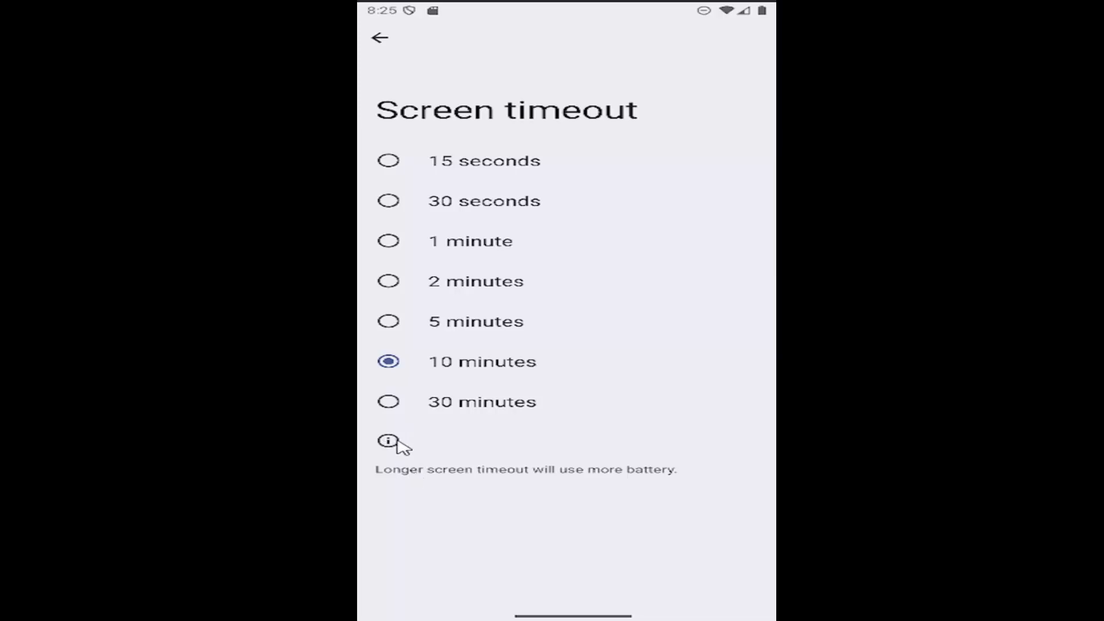
mouse_move(434, 485)
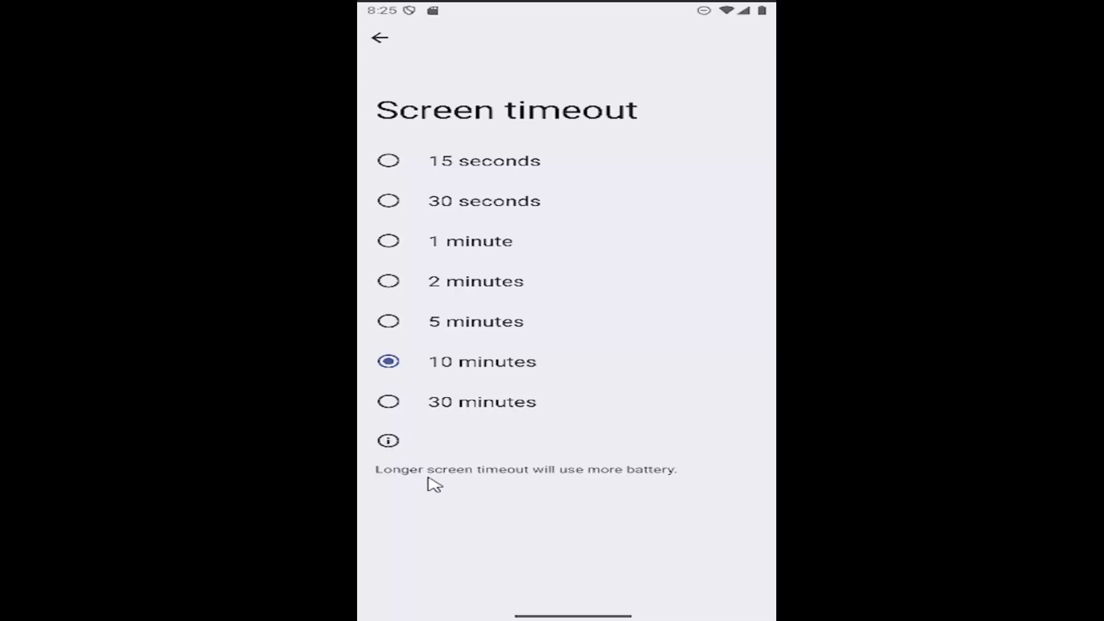
mouse_move(469, 419)
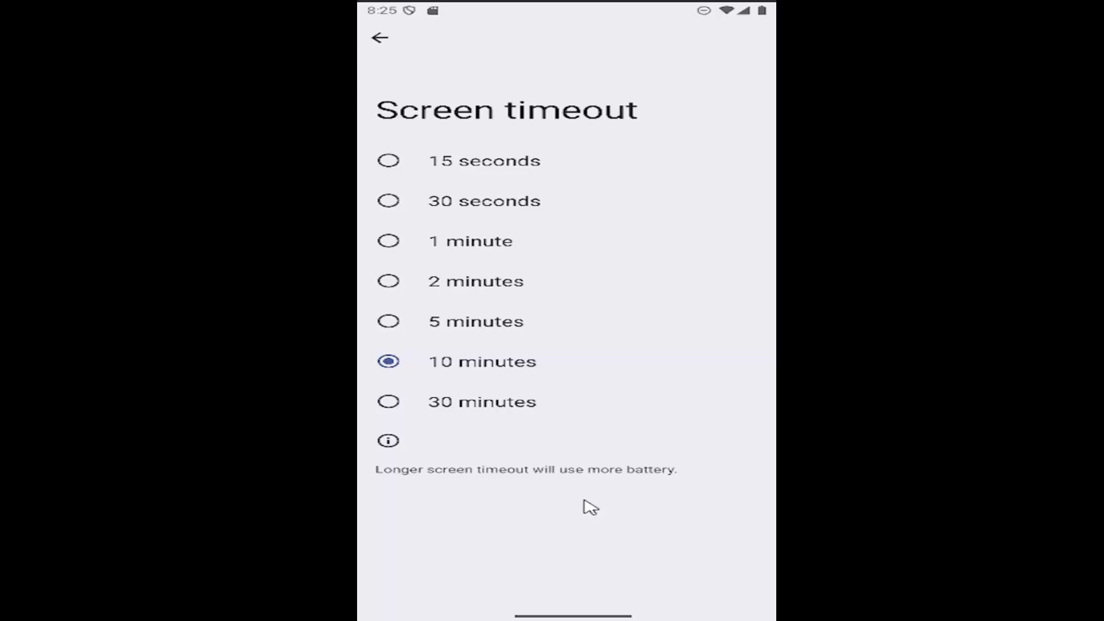
mouse_move(506, 429)
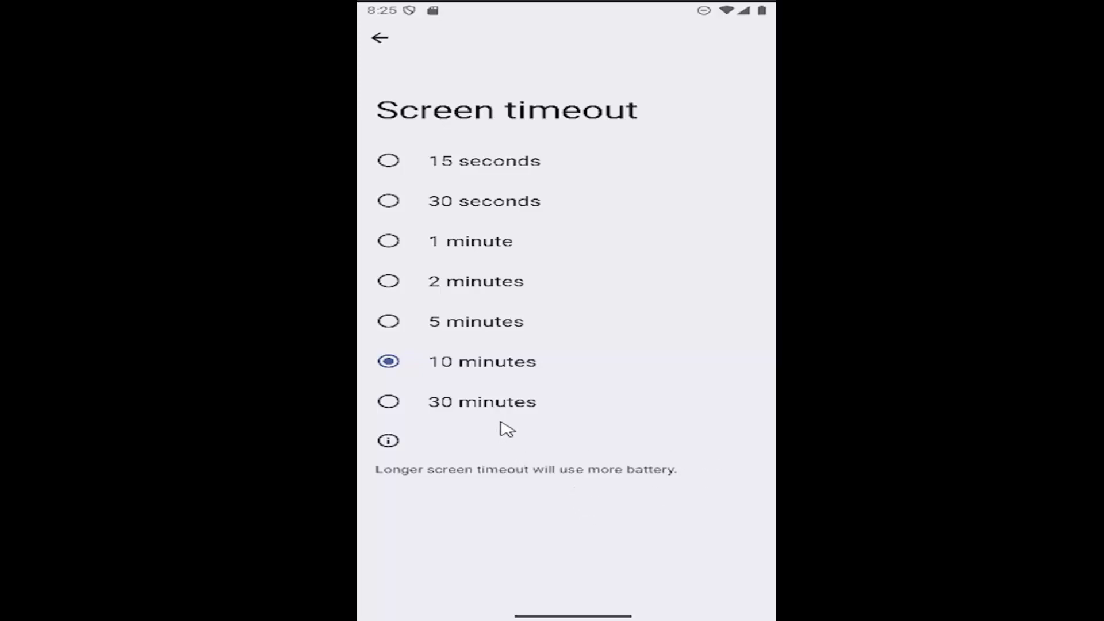
mouse_move(422, 103)
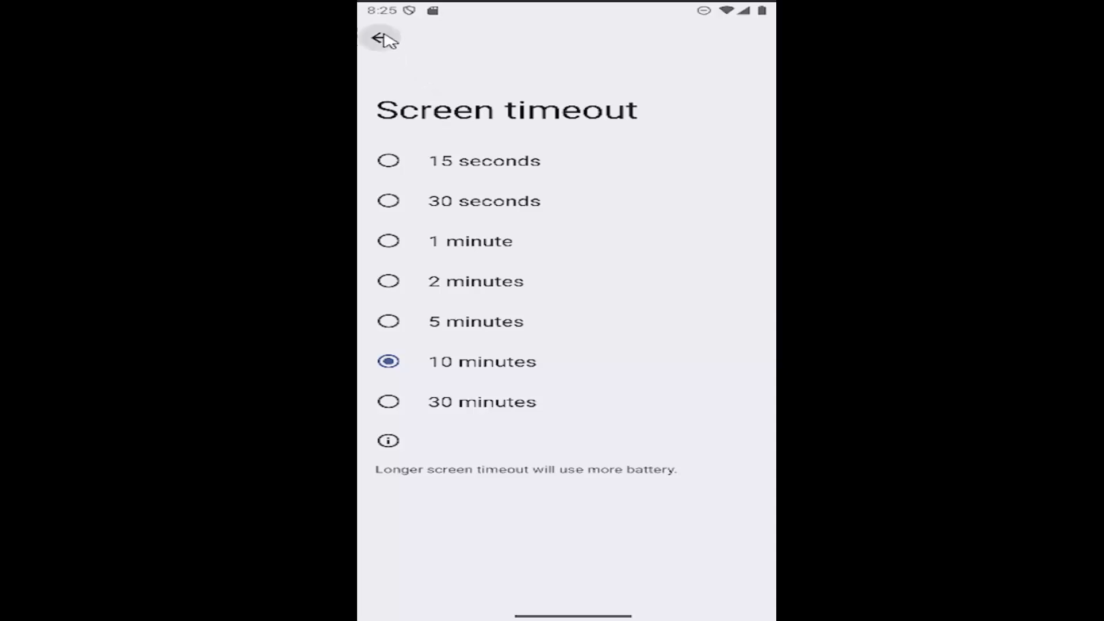
click(381, 37)
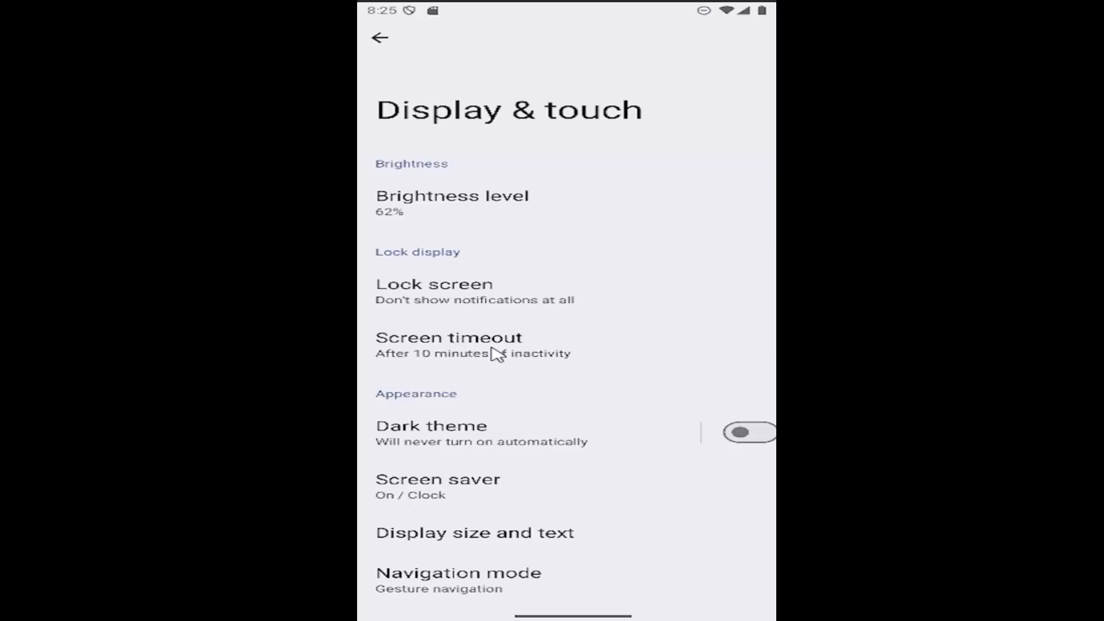
click(449, 345)
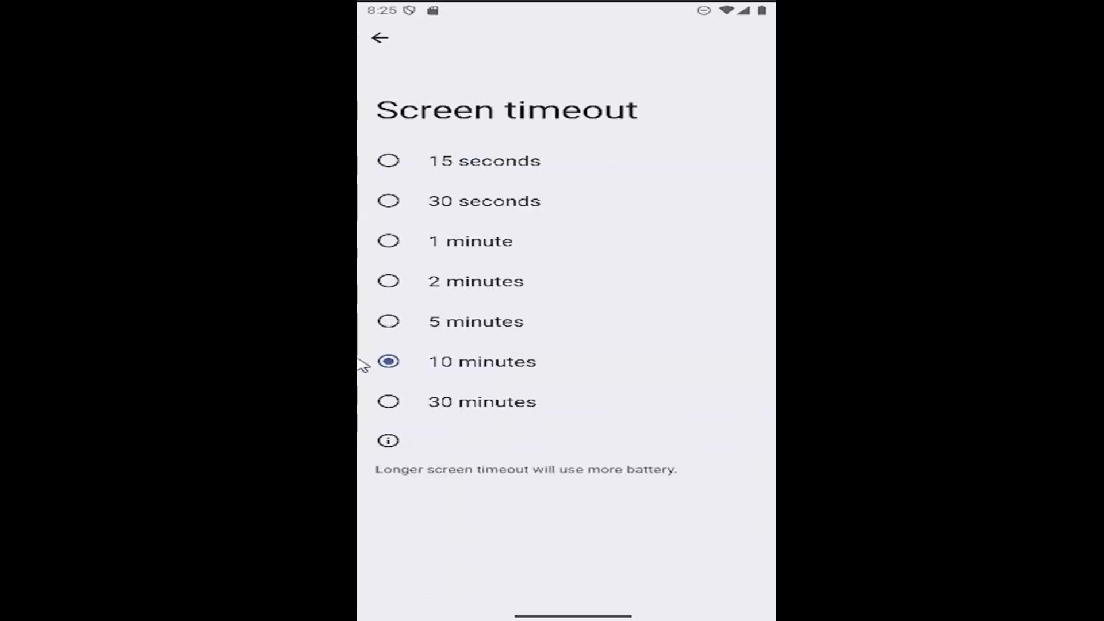